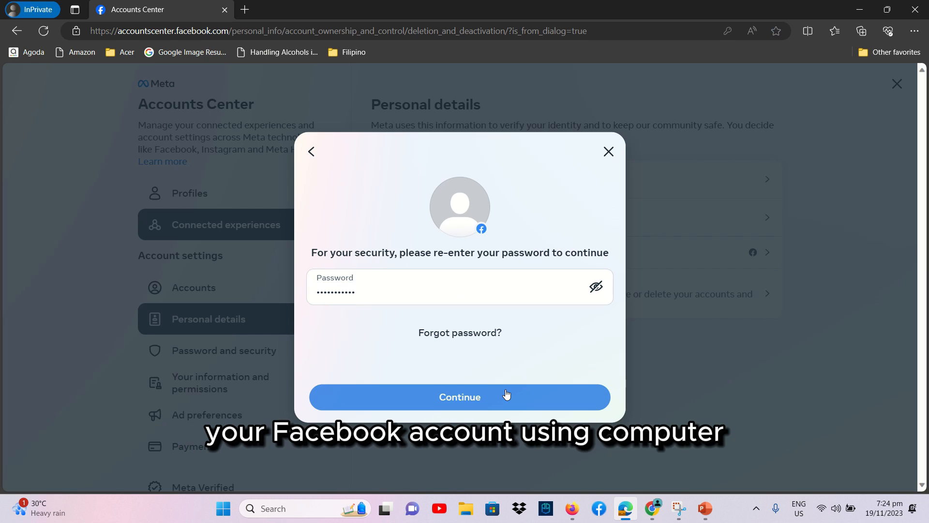
- Submit the re-entered password and confirm Delete account to schedule permanent deletion
{"action": "left_click", "coordinate": [459, 397]}
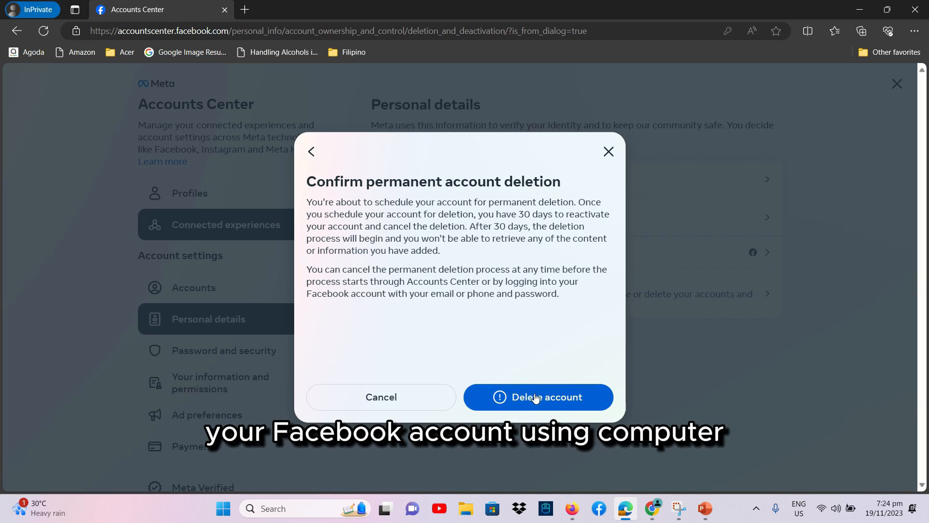
{"action": "left_click", "coordinate": [538, 396]}
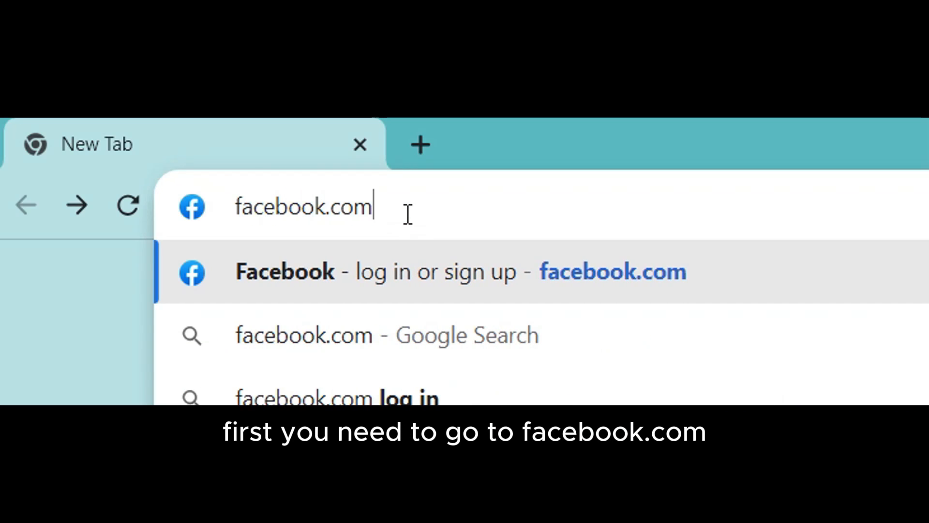
- Load facebook.com and log in with the account credentials to reach the home feed
{"action": "key", "text": "Enter"}
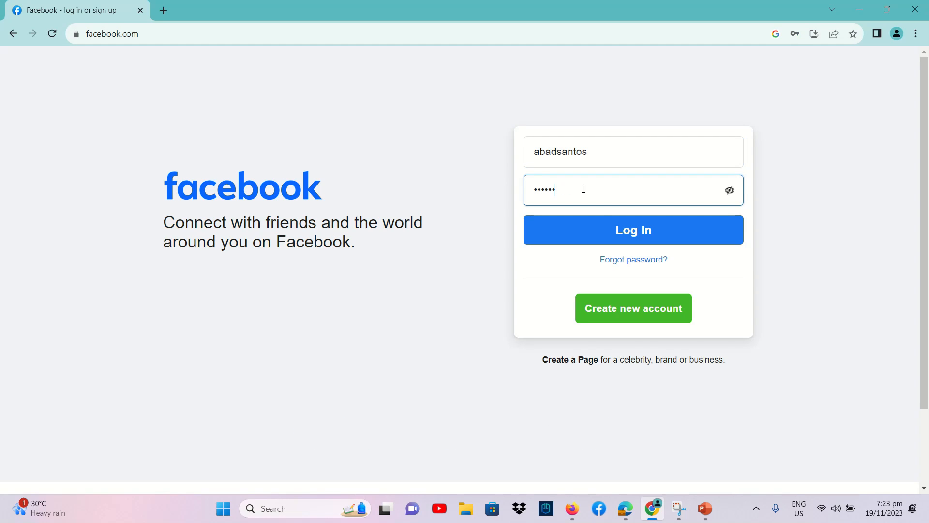
{"action": "left_click", "coordinate": [632, 230]}
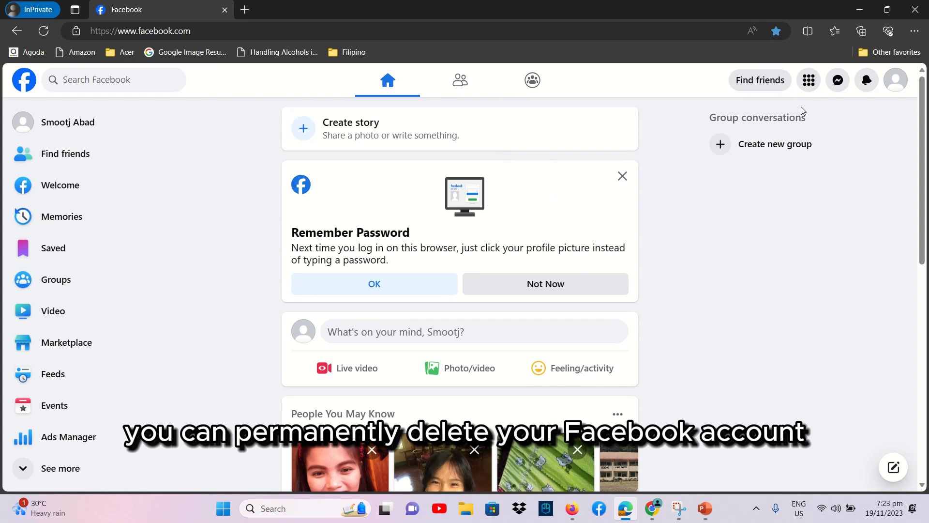
{"action": "mouse_move", "coordinate": [895, 79]}
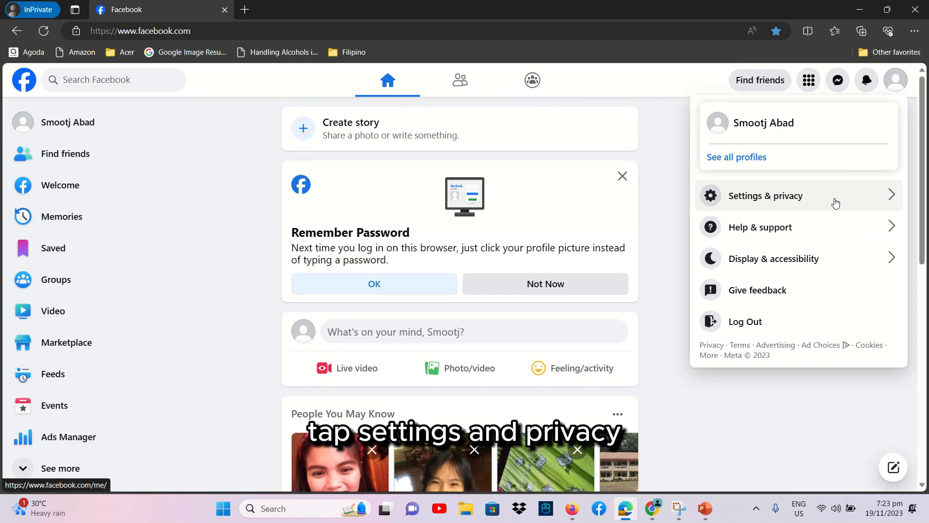
- Go through Settings & privacy and Settings into Meta Accounts Center
{"action": "left_click", "coordinate": [764, 195]}
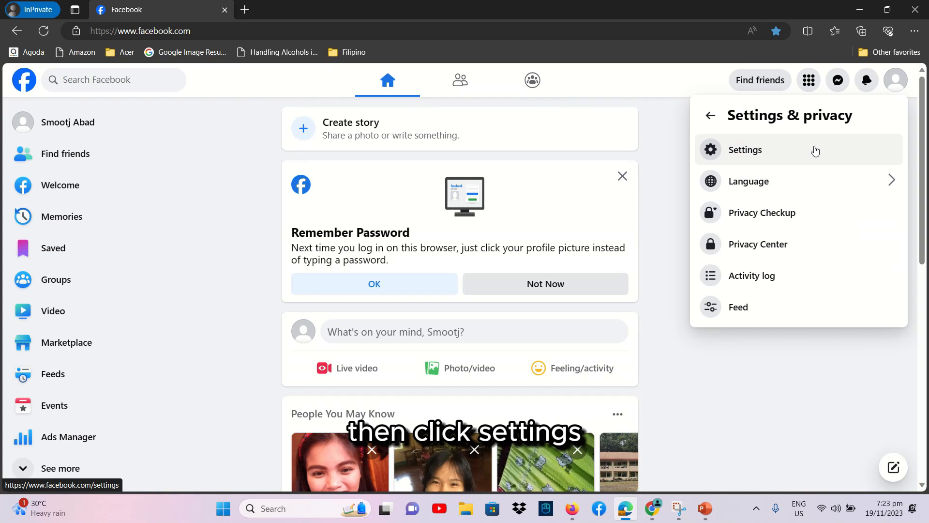
{"action": "left_click", "coordinate": [746, 149]}
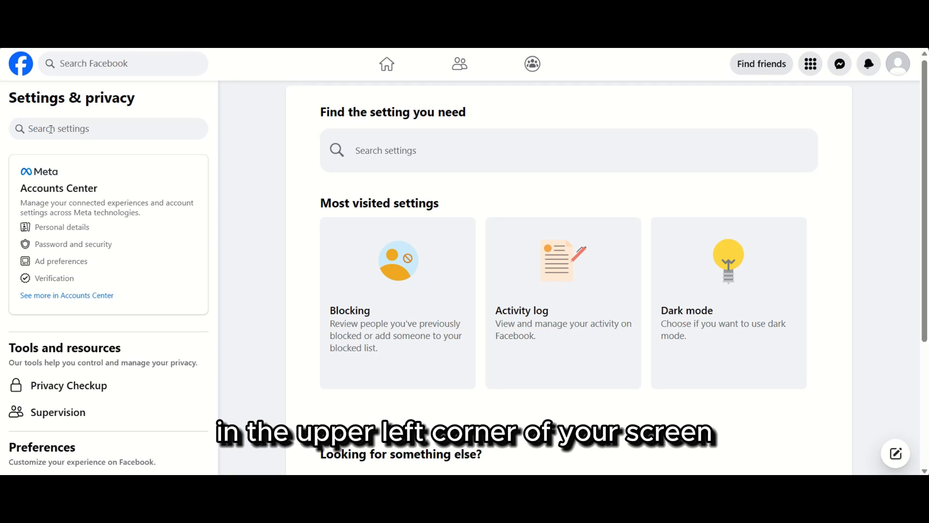
{"action": "double_click", "coordinate": [28, 98]}
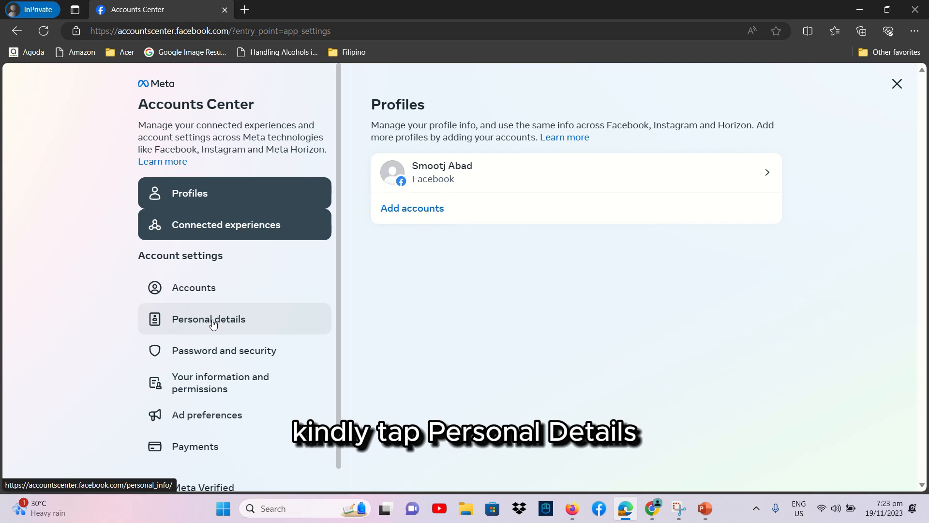
- Reach Deactivation or deletion under Personal details and select the Facebook profile
{"action": "left_click", "coordinate": [208, 318]}
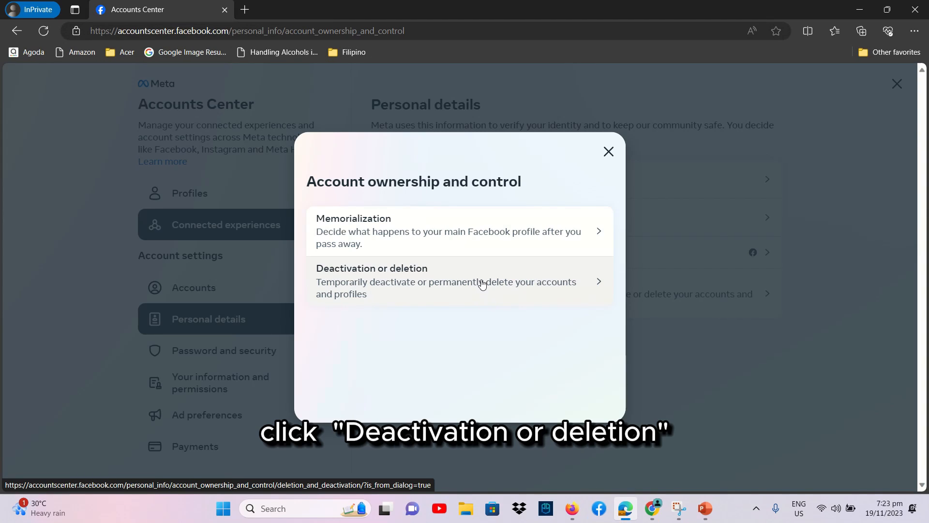
{"action": "left_click", "coordinate": [458, 280]}
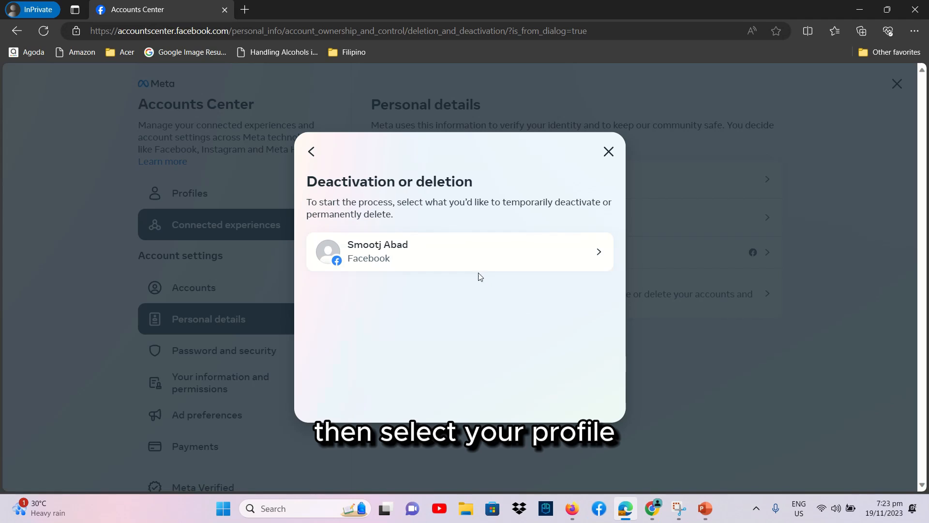
{"action": "left_click", "coordinate": [460, 251]}
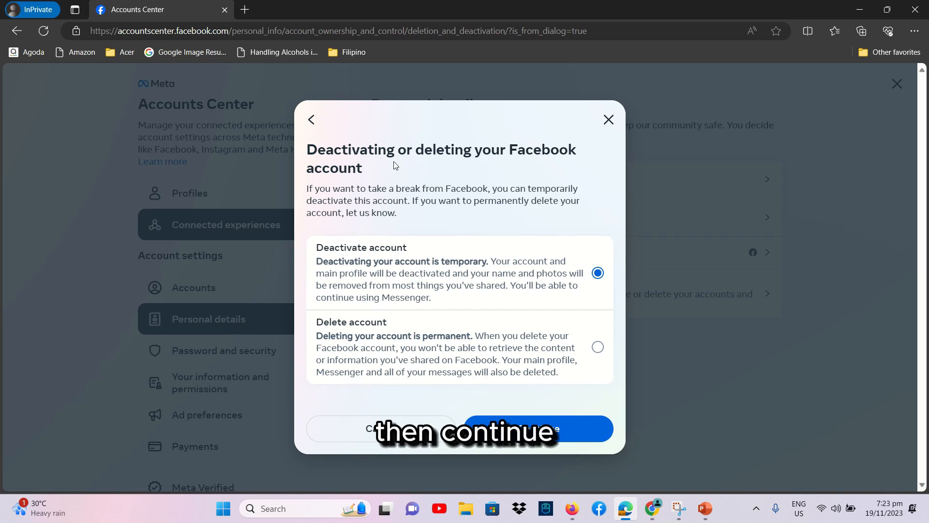
- Choose Delete account permanently and continue past the deactivate-or-delete choice
{"action": "left_click", "coordinate": [597, 346]}
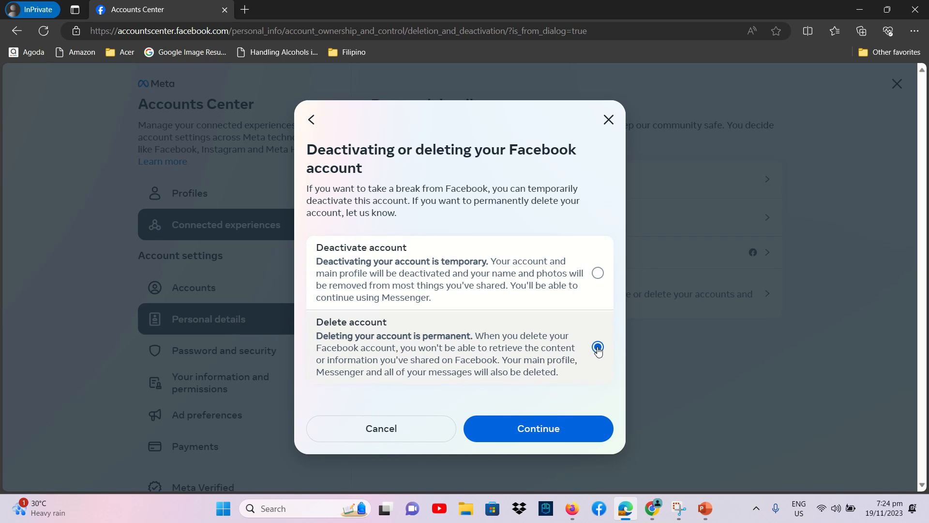
{"action": "left_click", "coordinate": [597, 348]}
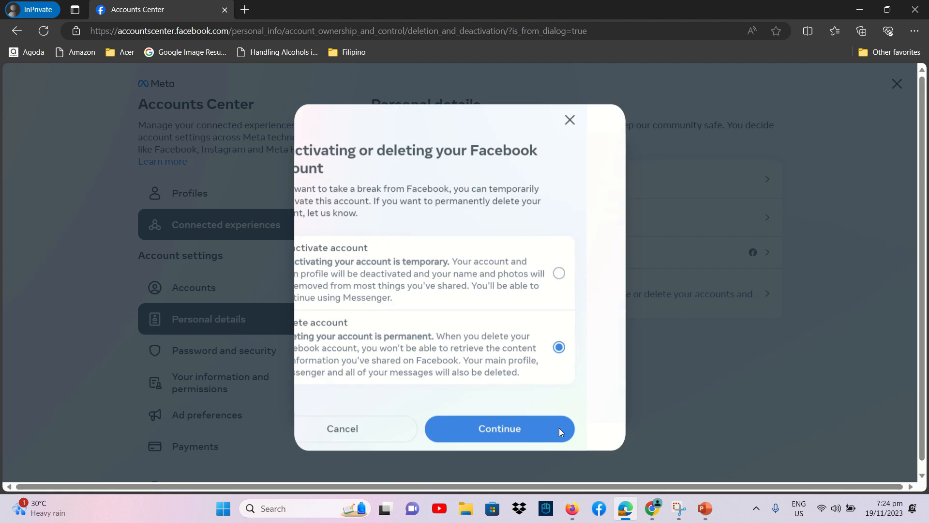
{"action": "left_click", "coordinate": [499, 428]}
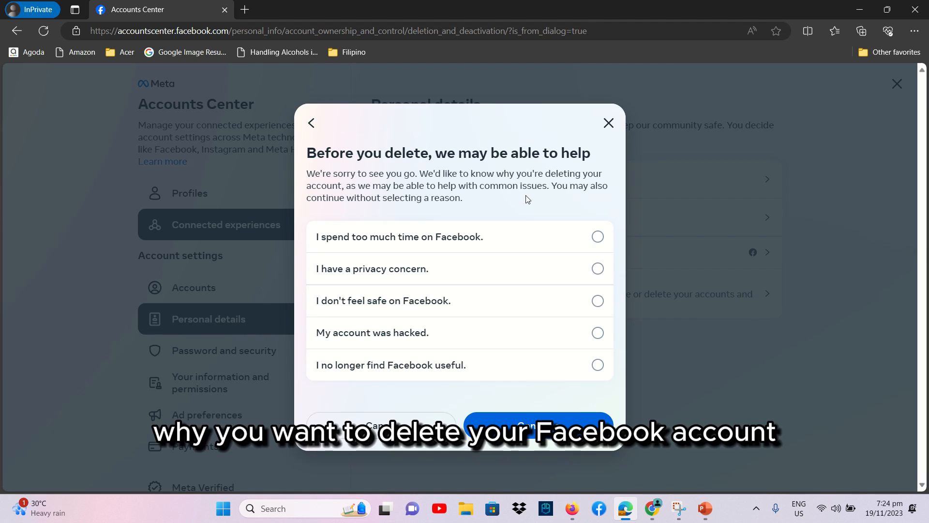
{"action": "mouse_move", "coordinate": [543, 207]}
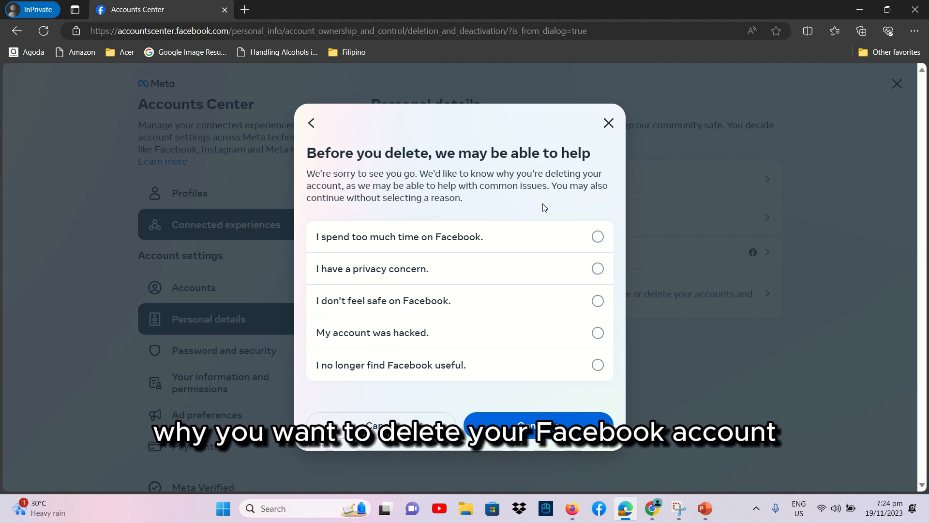
- Give 'I spend too much time on Facebook.' as the reason and continue to the advice page
{"action": "left_click", "coordinate": [597, 236]}
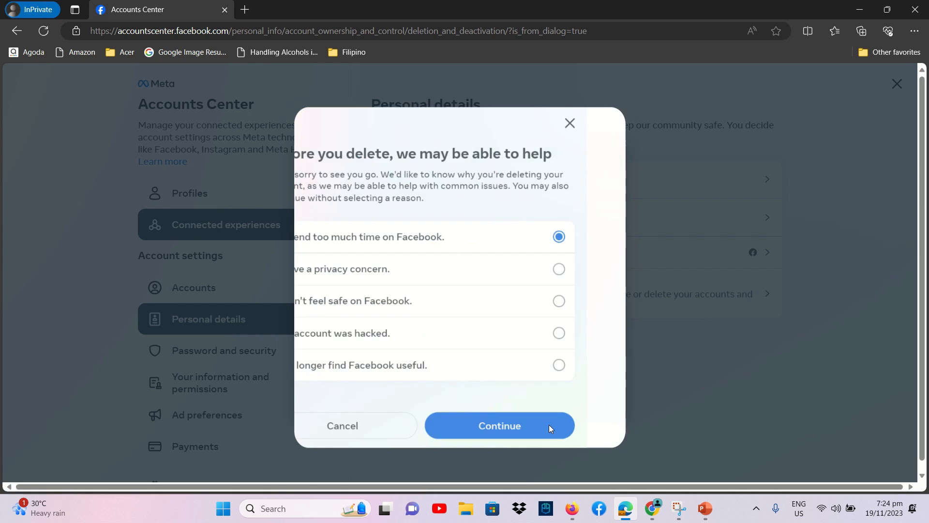
{"action": "left_click", "coordinate": [498, 426]}
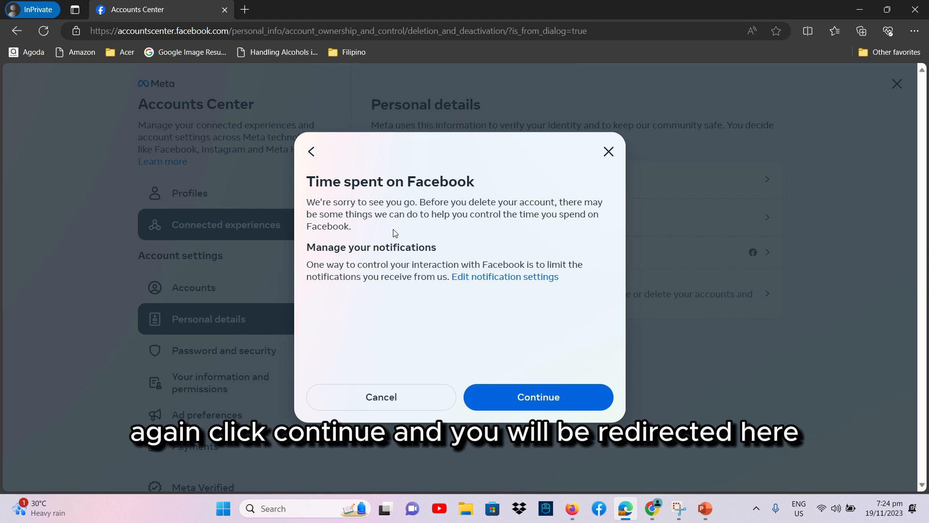
{"action": "mouse_move", "coordinate": [538, 396]}
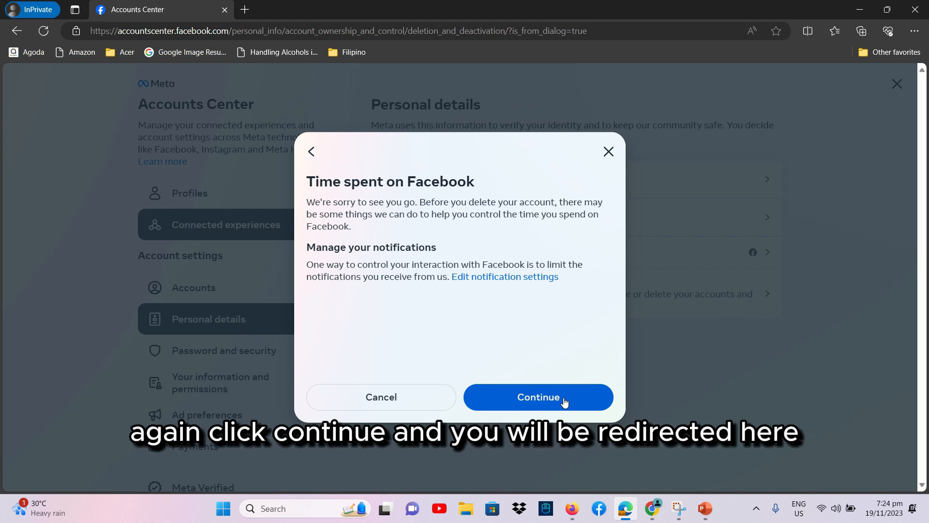
- Continue past the time-spent advice and pre-deletion information to the password prompt
{"action": "left_click", "coordinate": [537, 397]}
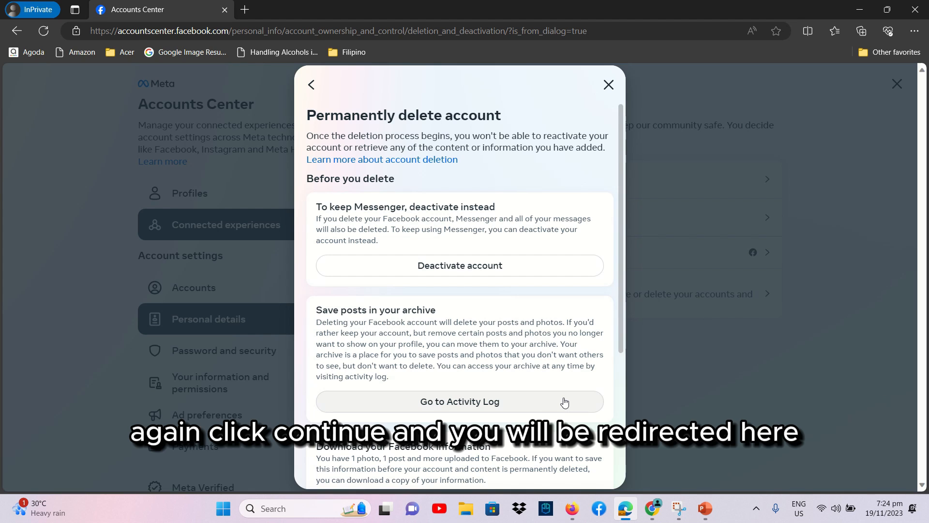
{"action": "scroll", "scroll_direction": "down", "scroll_amount": 3}
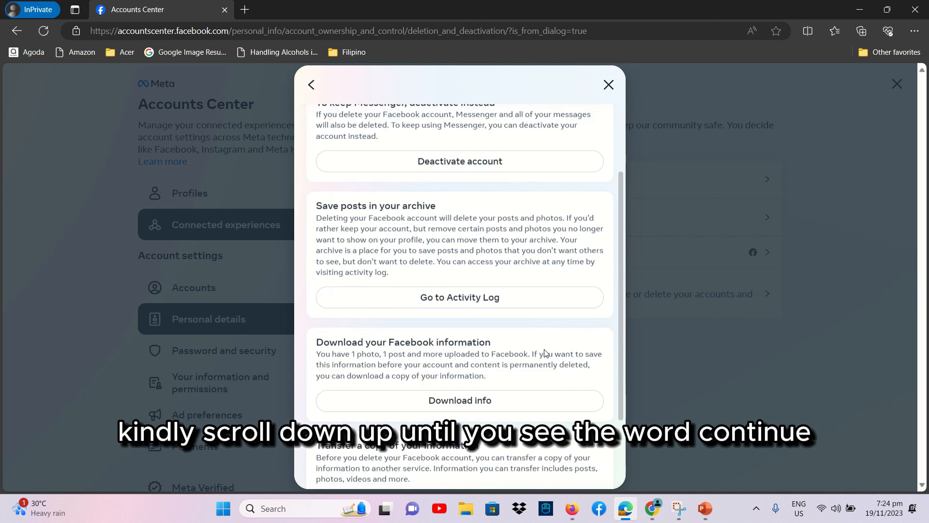
{"action": "scroll", "scroll_direction": "down", "scroll_amount": 3}
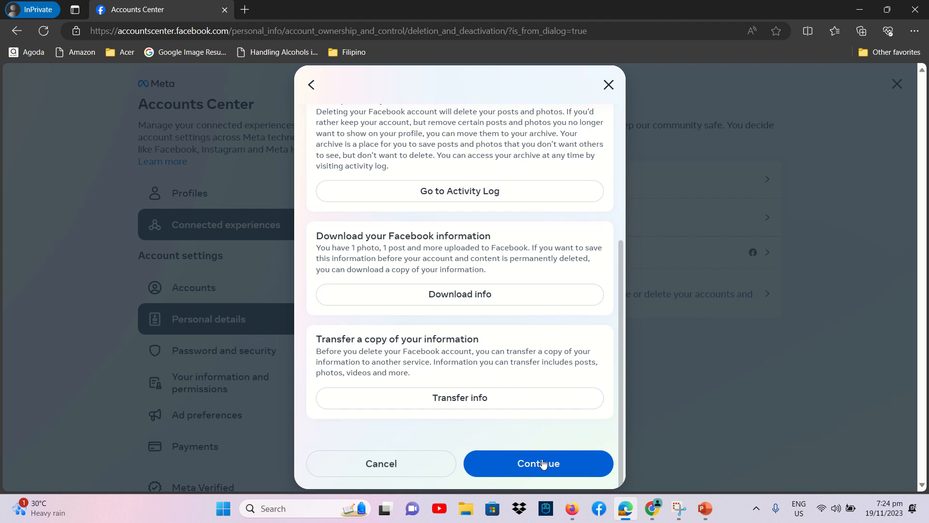
{"action": "left_click", "coordinate": [537, 462]}
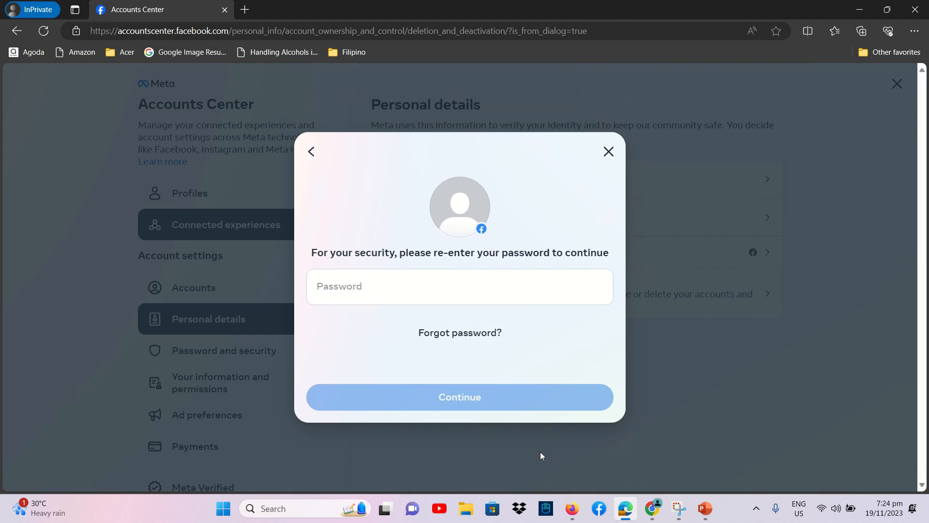
- Re-enter the password and confirm Delete account, landing on the logged-out login page
{"action": "left_click", "coordinate": [459, 286]}
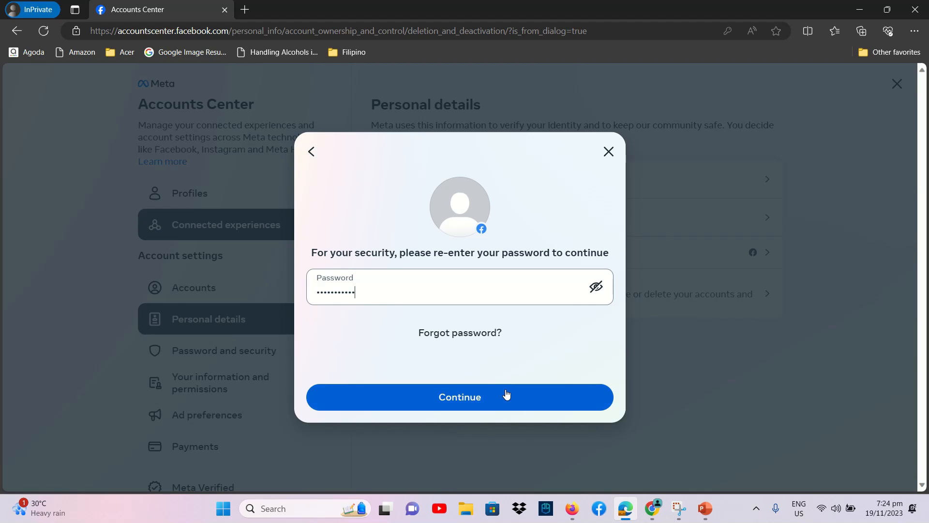
{"action": "left_click", "coordinate": [459, 397]}
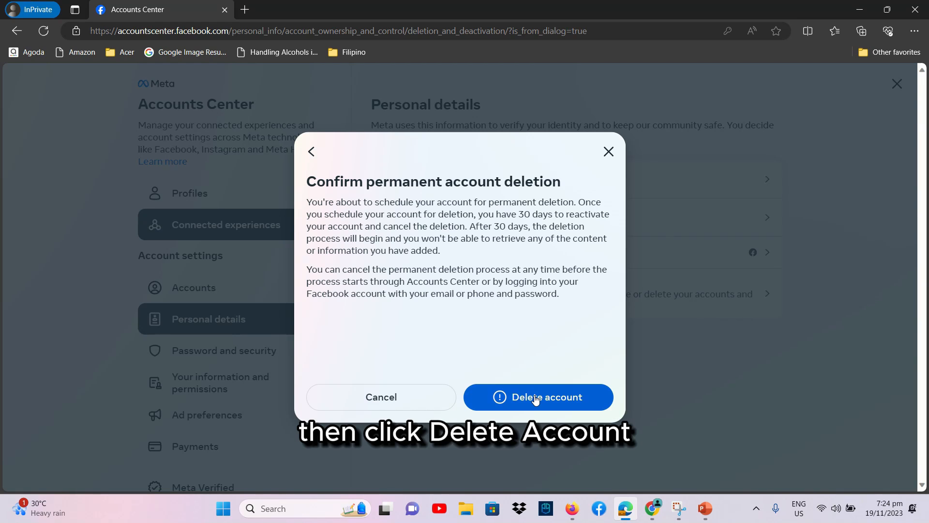
{"action": "left_click", "coordinate": [537, 396]}
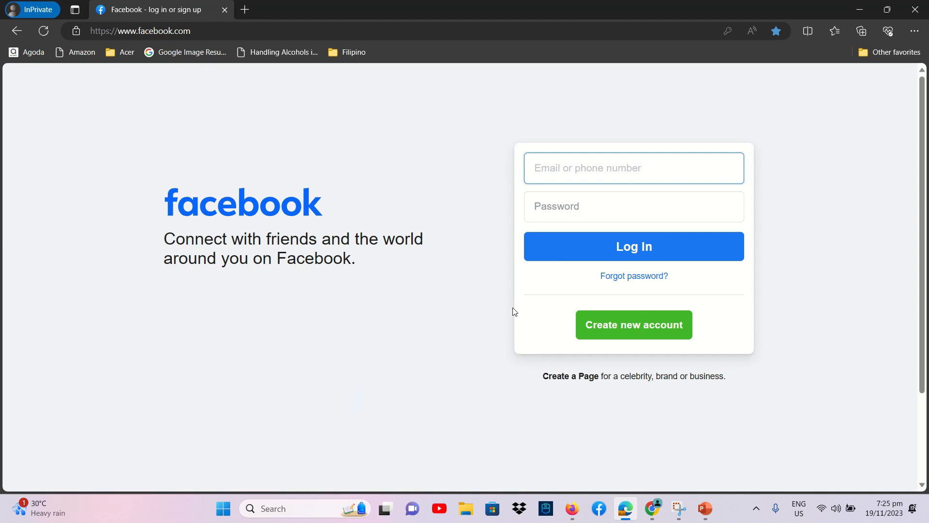
- Log back in with email and password to see the Dec 19, 2023 deletion notice
{"action": "left_click", "coordinate": [632, 167]}
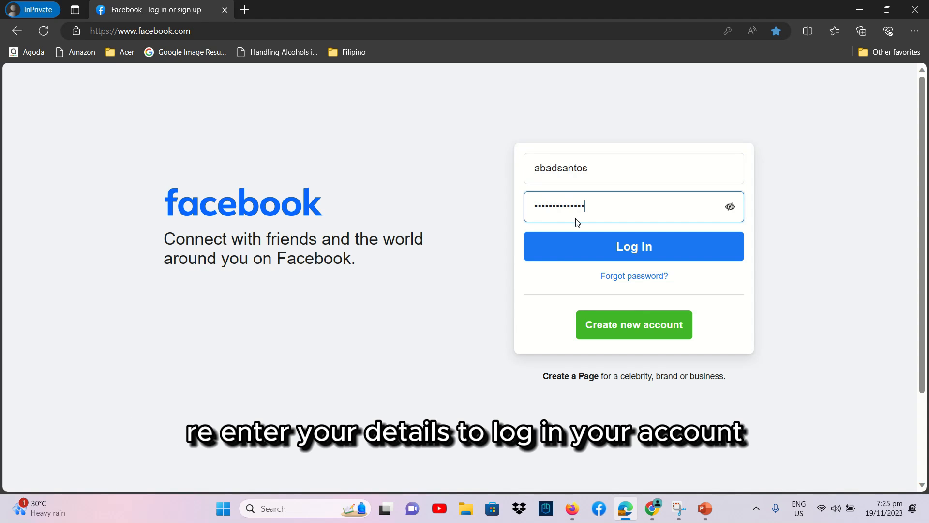
{"action": "left_click", "coordinate": [633, 245]}
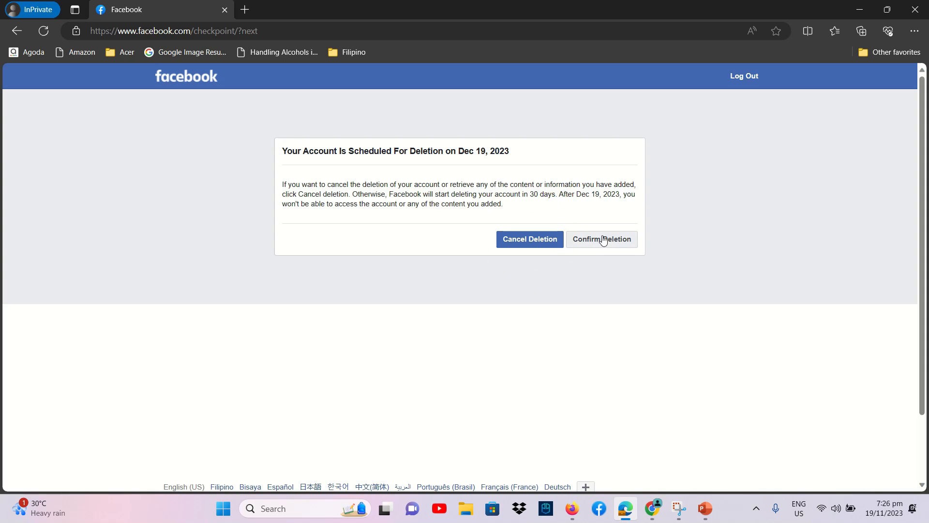
- Confirm the scheduled deletion and log out of the account
{"action": "left_click", "coordinate": [600, 239]}
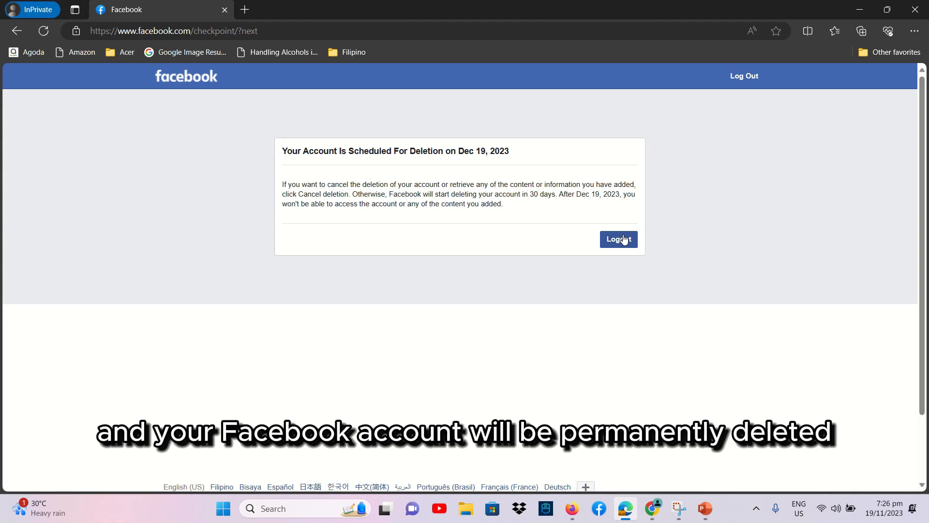
{"action": "left_click", "coordinate": [618, 239]}
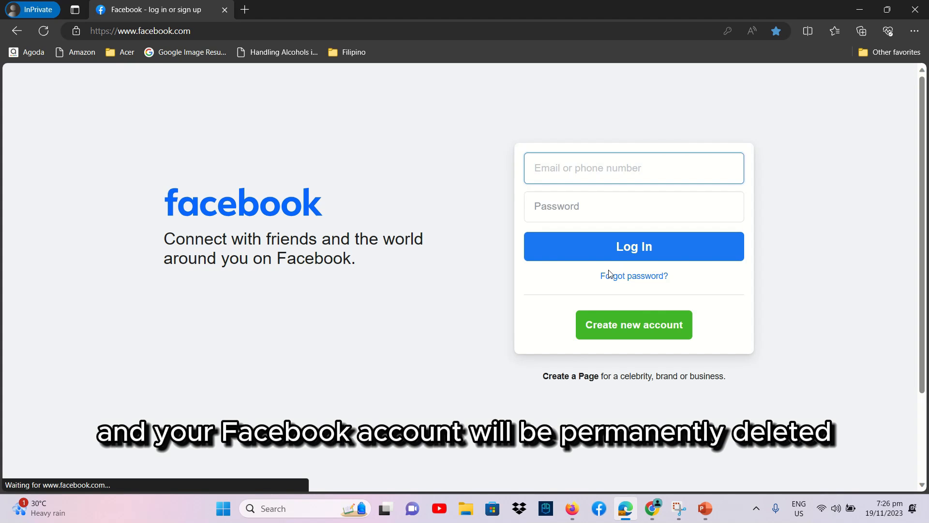
{"action": "left_click", "coordinate": [632, 247]}
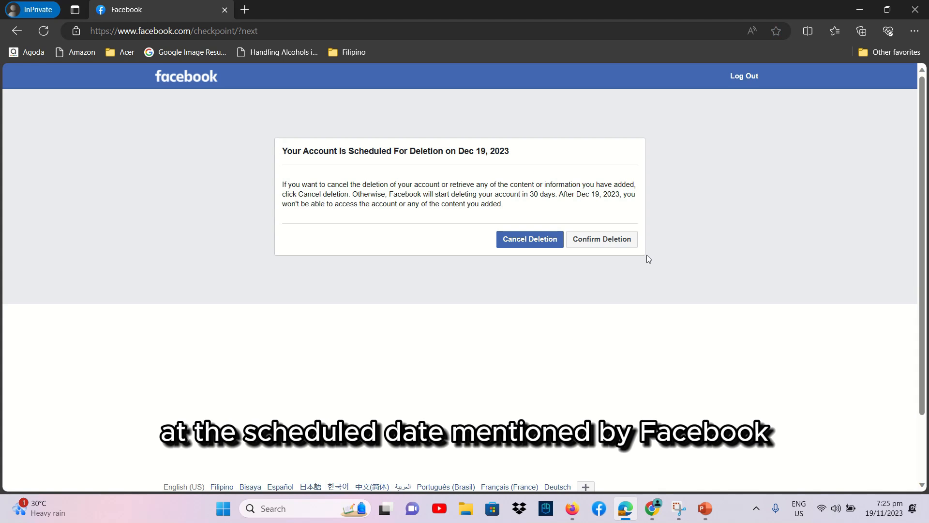